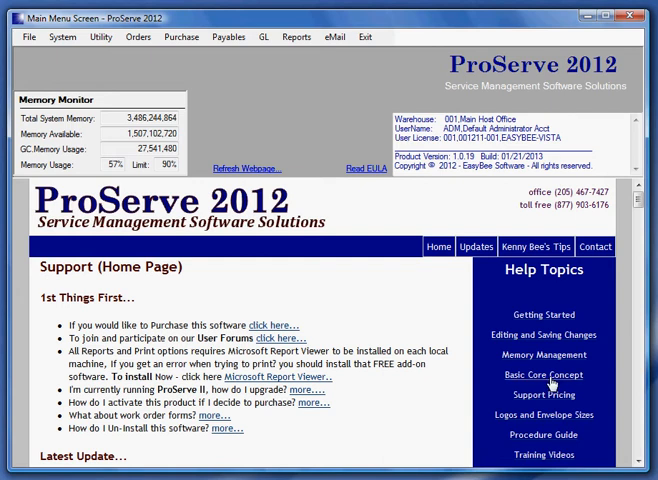
# Show the Basic Core Concept guide from the Help Topics list
pyautogui.click(540, 372)
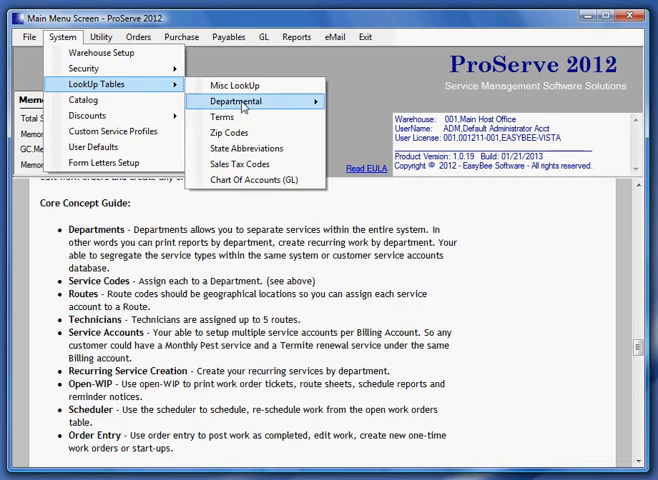
pyautogui.click(248, 100)
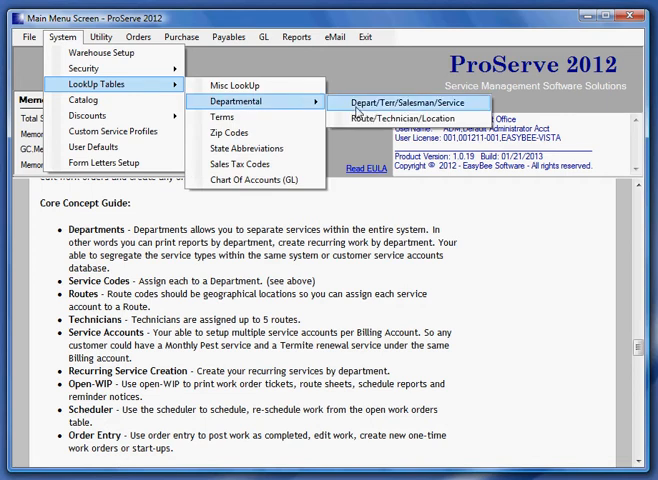
pyautogui.click(412, 102)
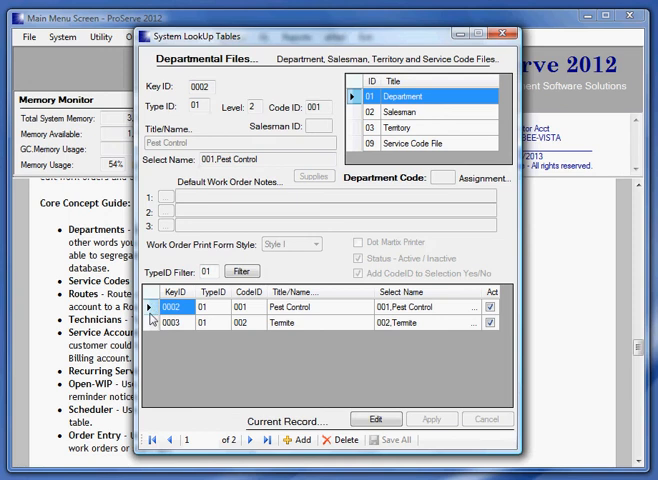
pyautogui.click(156, 308)
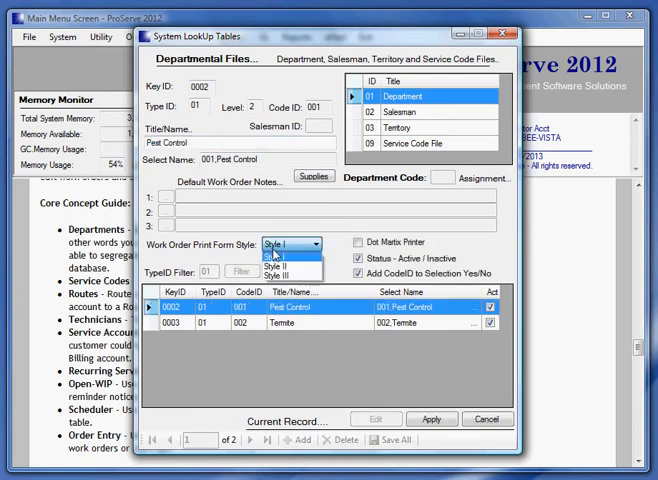
pyautogui.click(284, 256)
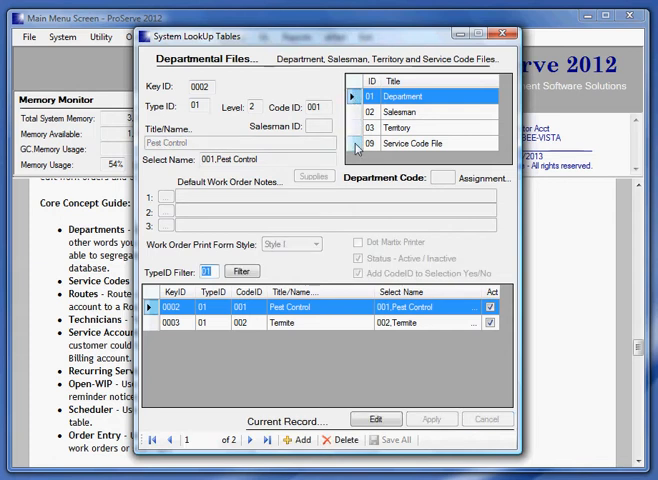
pyautogui.click(420, 144)
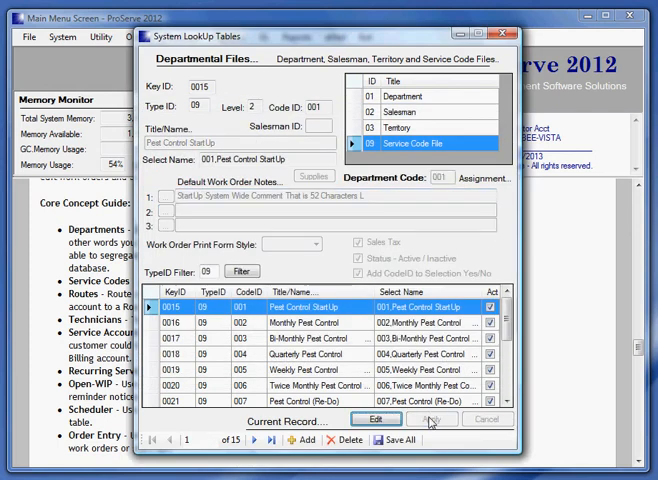
pyautogui.click(506, 32)
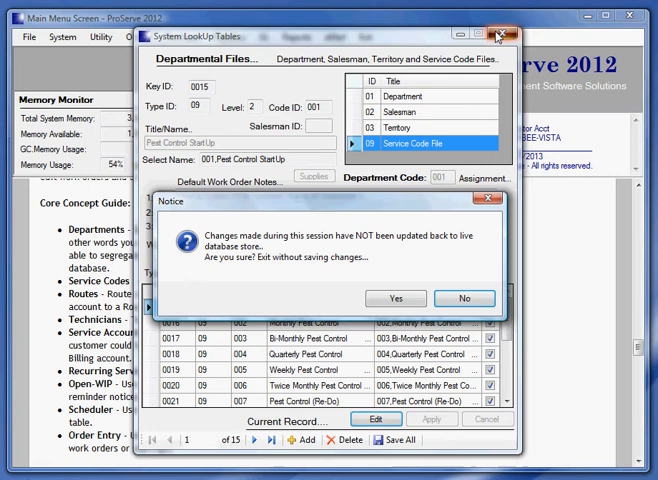
pyautogui.click(396, 298)
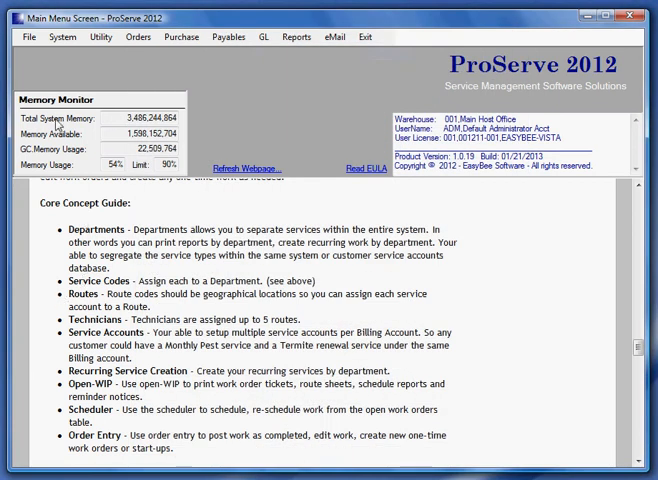
pyautogui.click(64, 36)
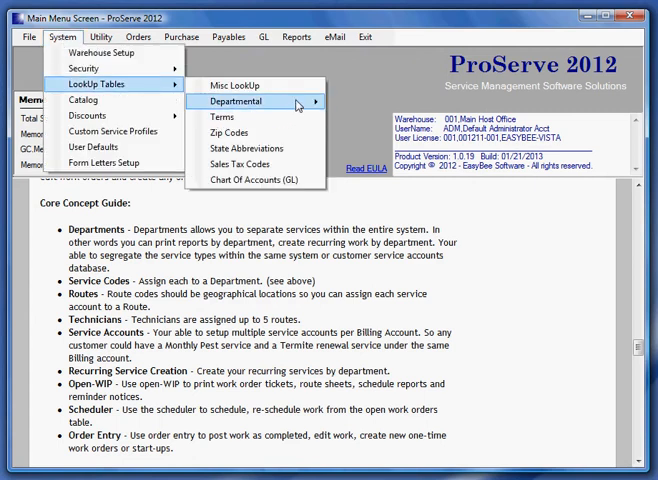
pyautogui.click(246, 100)
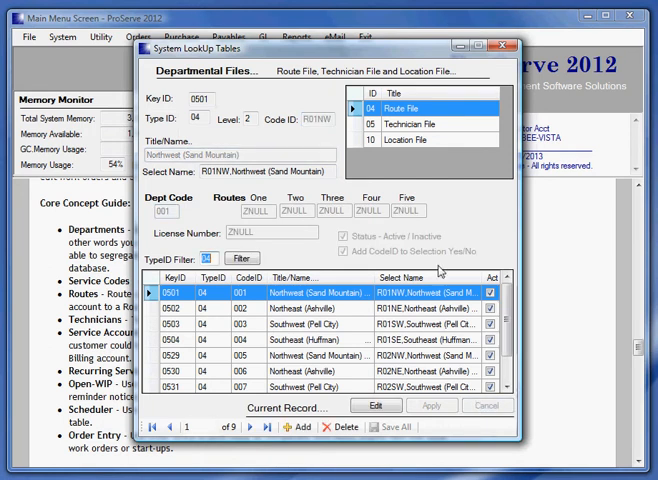
pyautogui.click(412, 122)
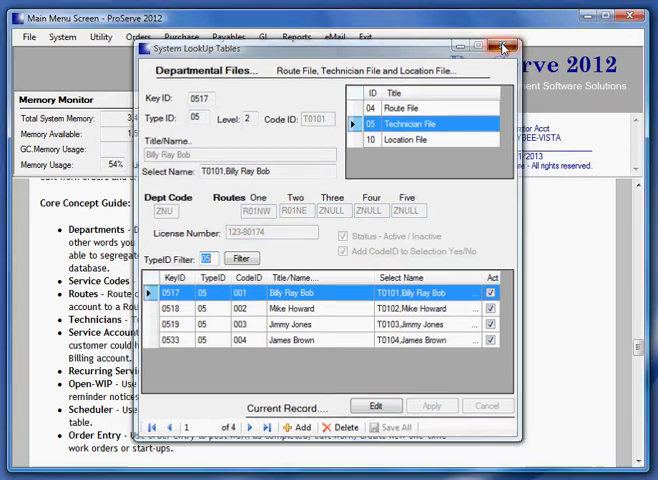
pyautogui.click(500, 48)
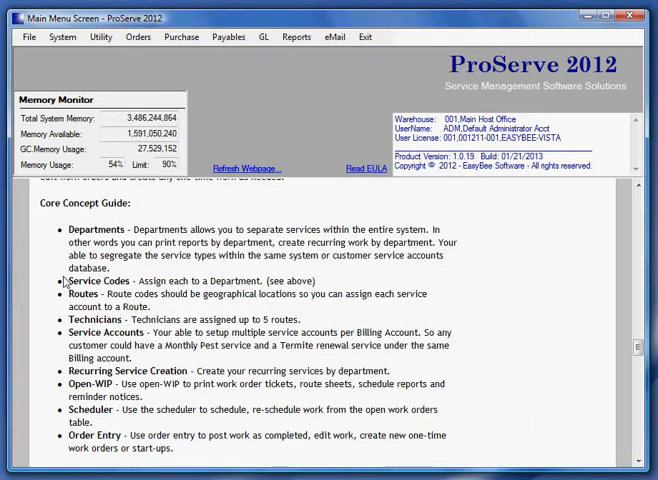
pyautogui.moveTo(66, 330)
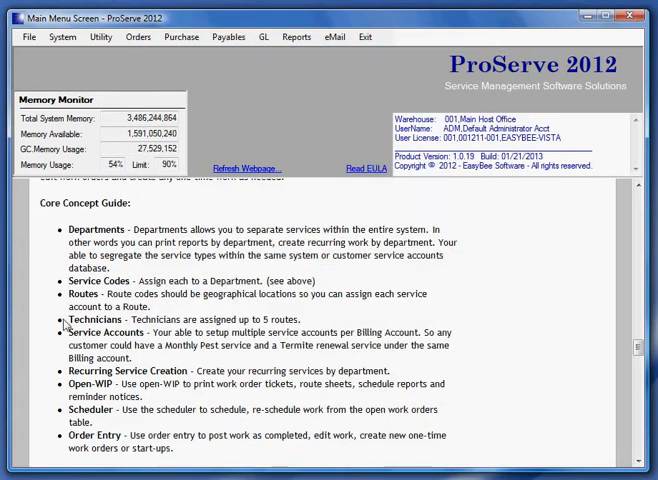
pyautogui.moveTo(68, 336)
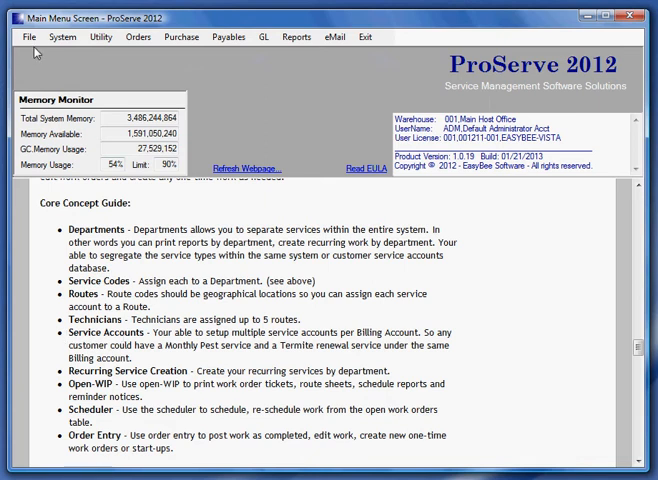
# Bring up the Customer File and select the Rolling Hills Apartments account
pyautogui.click(32, 36)
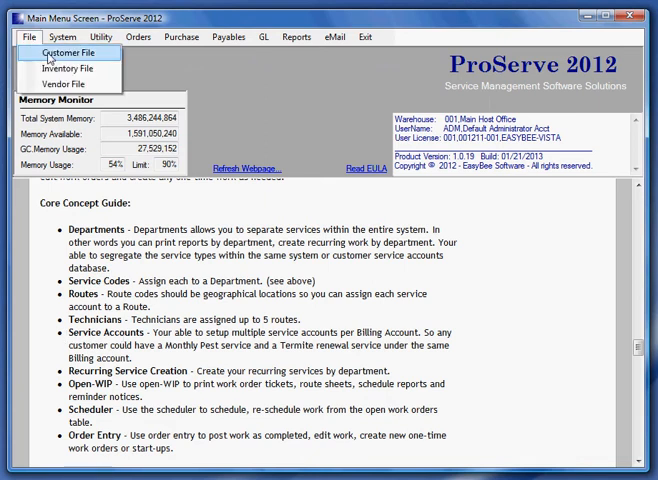
pyautogui.click(64, 52)
pyautogui.write('RO')
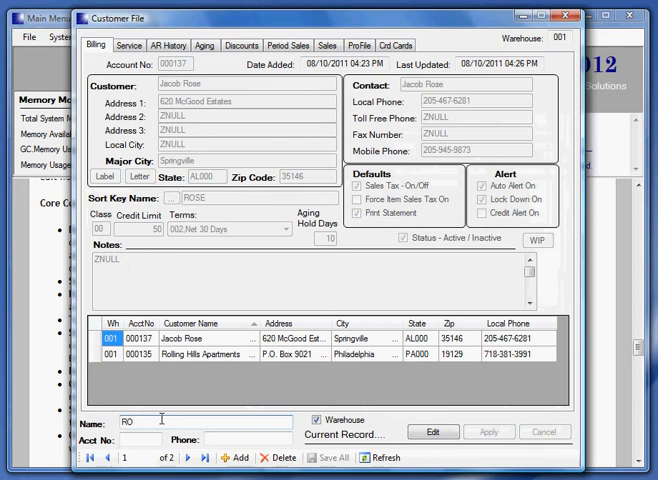
pyautogui.moveTo(204, 354)
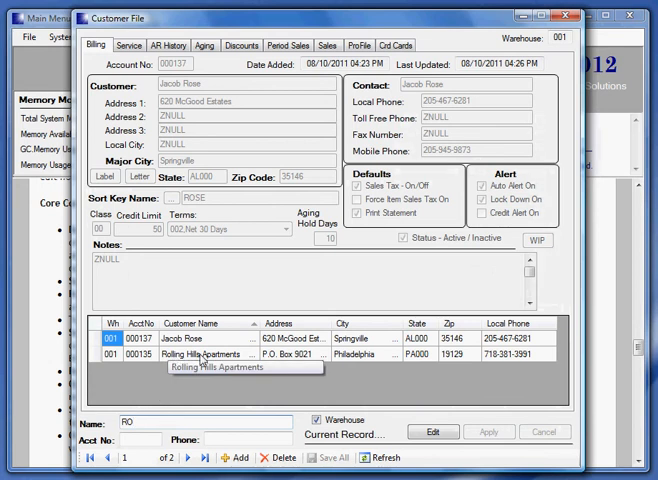
pyautogui.click(204, 354)
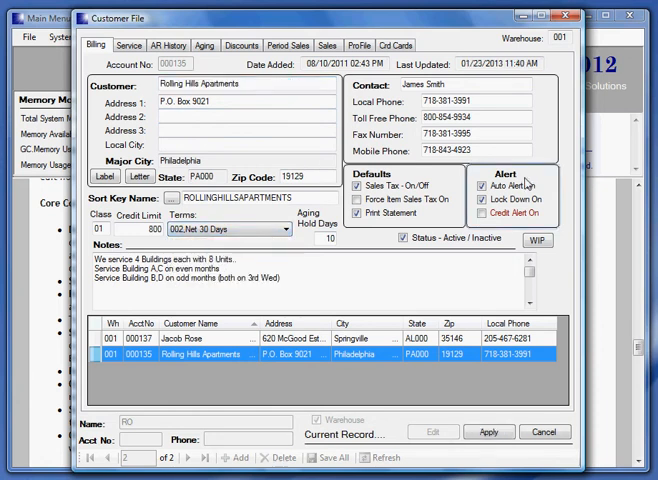
pyautogui.click(484, 212)
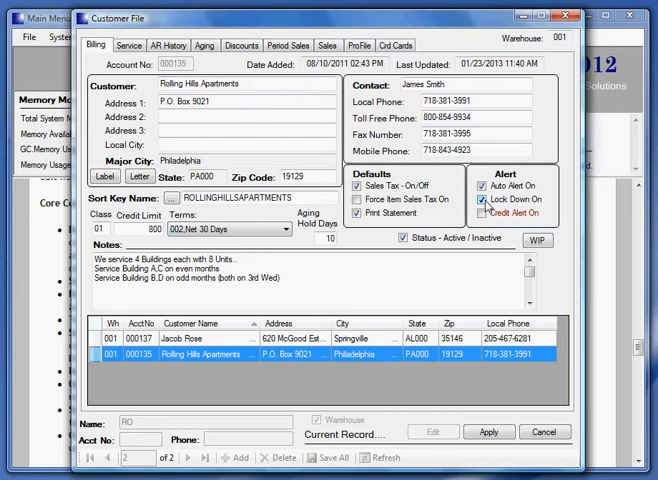
# Show the Service accounts for Rolling Hills Apartments with their pest control schedules
pyautogui.click(130, 44)
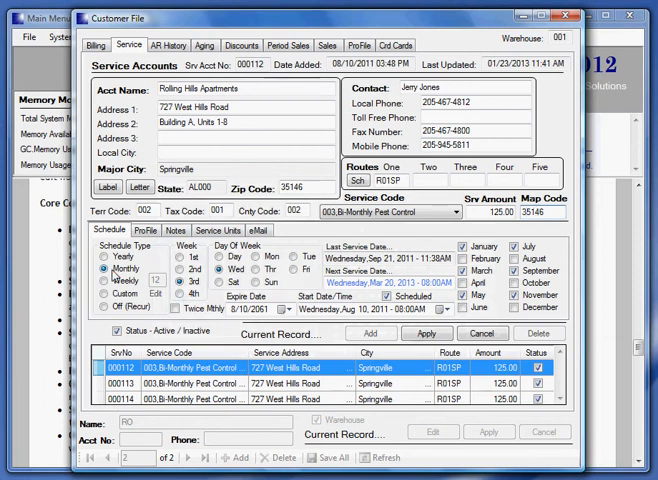
pyautogui.moveTo(164, 288)
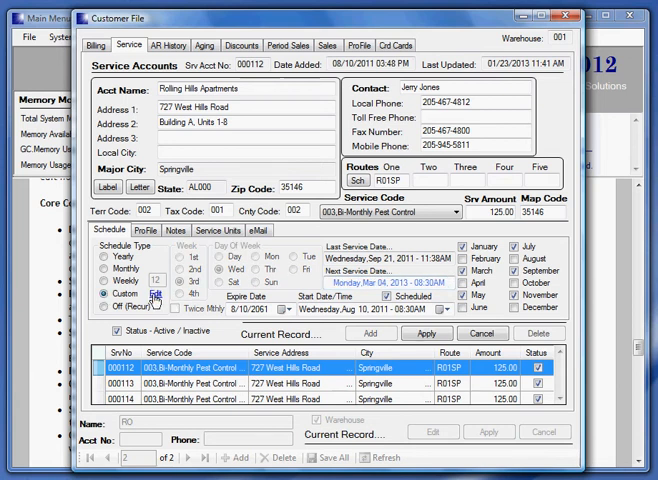
# Review the custom monthly schedule's service days for the West Hills Road account, then close it
pyautogui.click(156, 292)
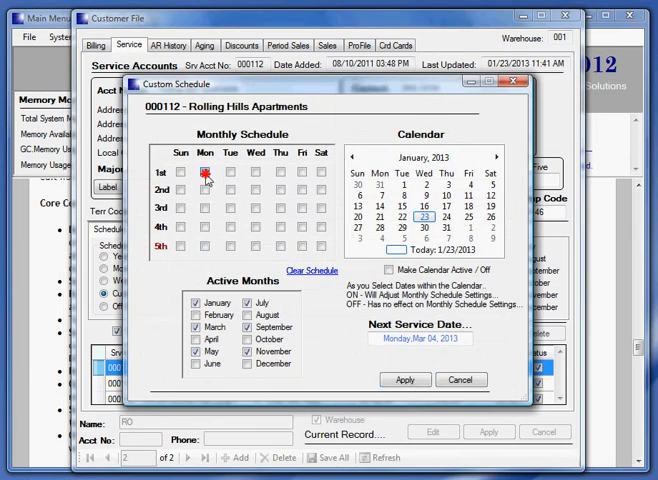
pyautogui.click(204, 172)
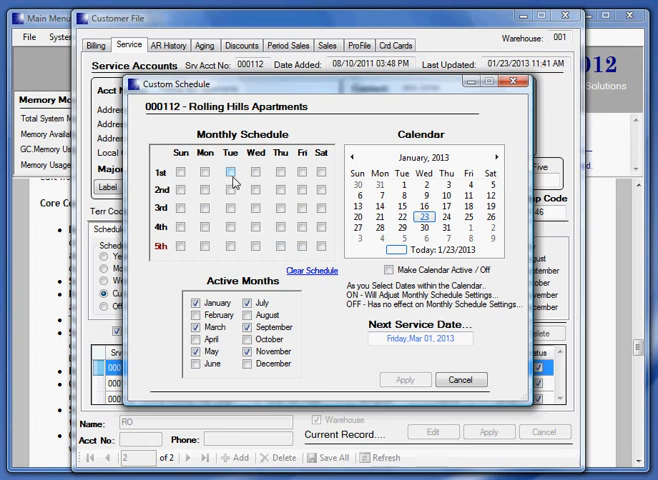
pyautogui.click(230, 172)
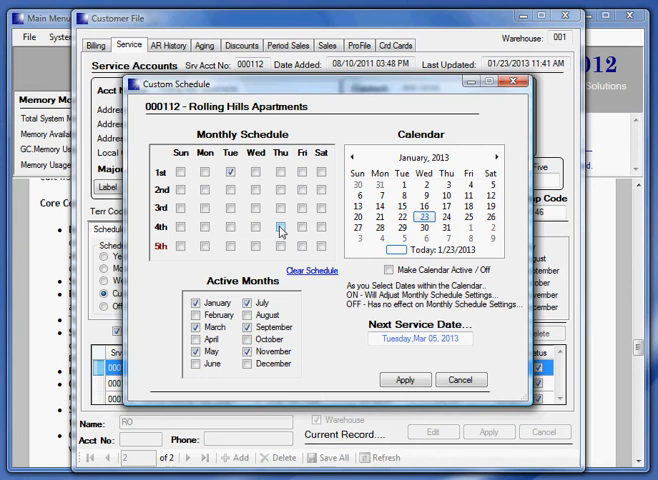
pyautogui.click(304, 228)
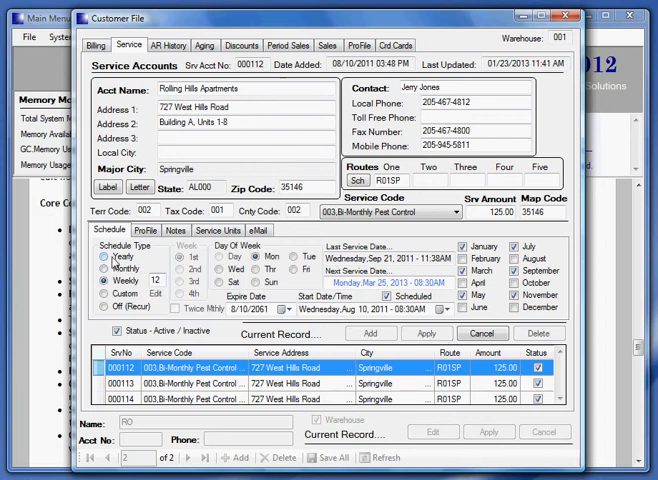
# Close the Rolling Hills Apartments customer file to return to the main menu
pyautogui.click(108, 270)
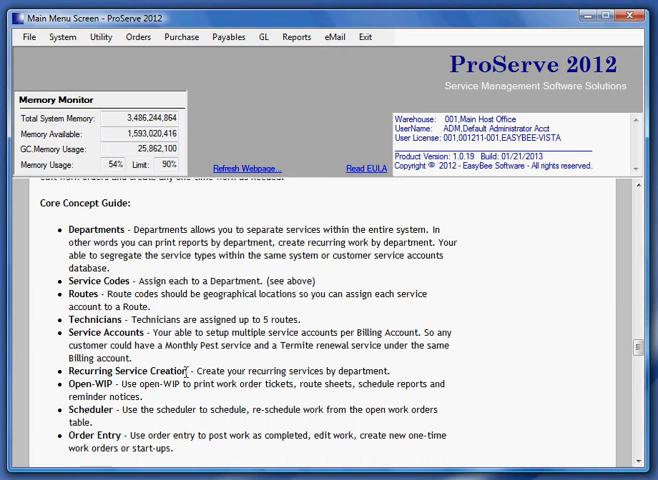
pyautogui.click(138, 38)
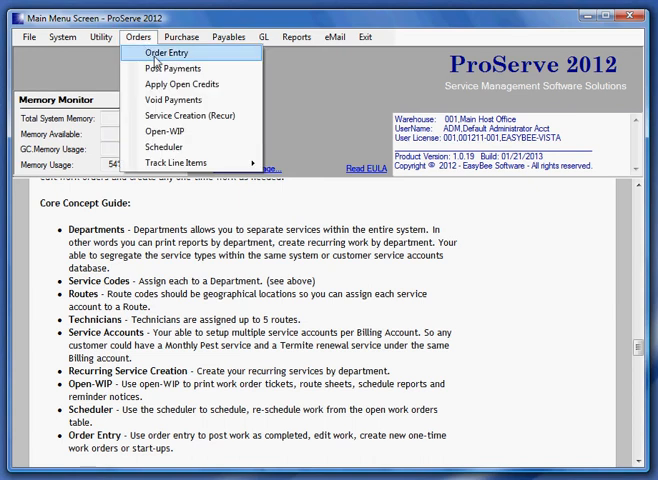
pyautogui.moveTo(176, 116)
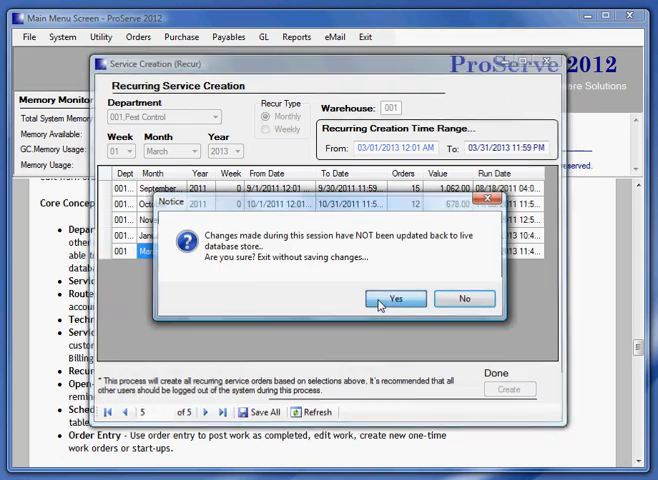
pyautogui.click(396, 298)
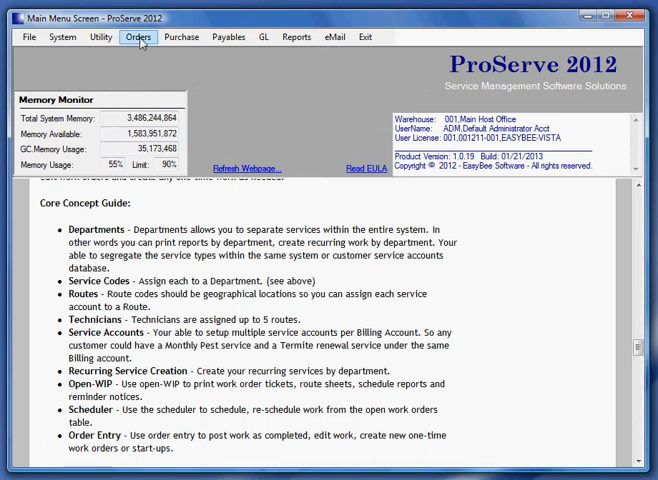
# Show the Open WIP list of pest control work-in-process orders
pyautogui.click(136, 36)
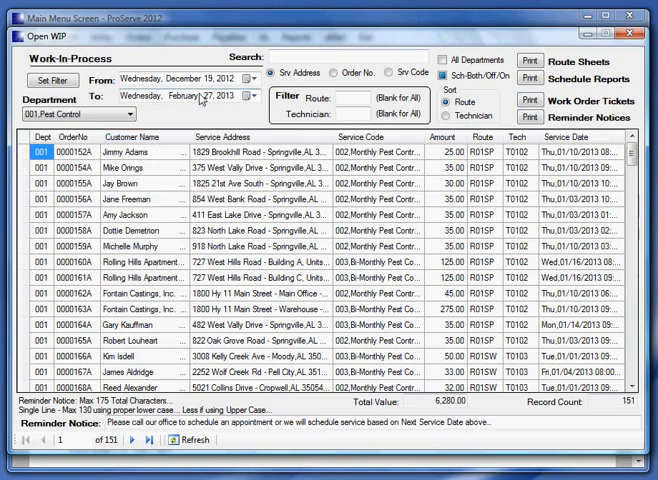
# Set a new From date for the work-in-process list from the calendar
pyautogui.click(258, 76)
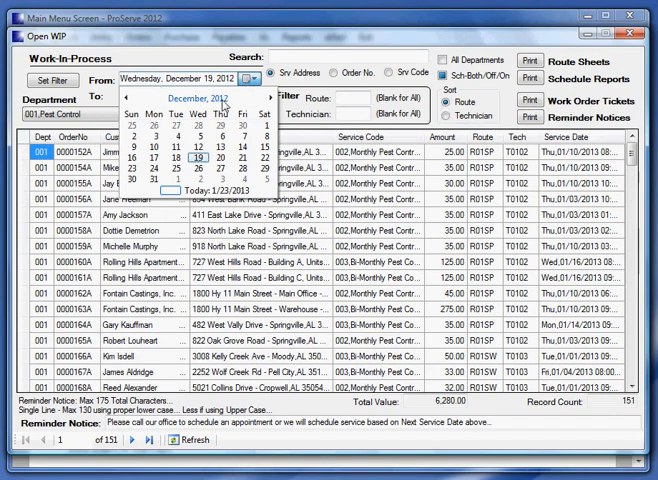
pyautogui.click(256, 120)
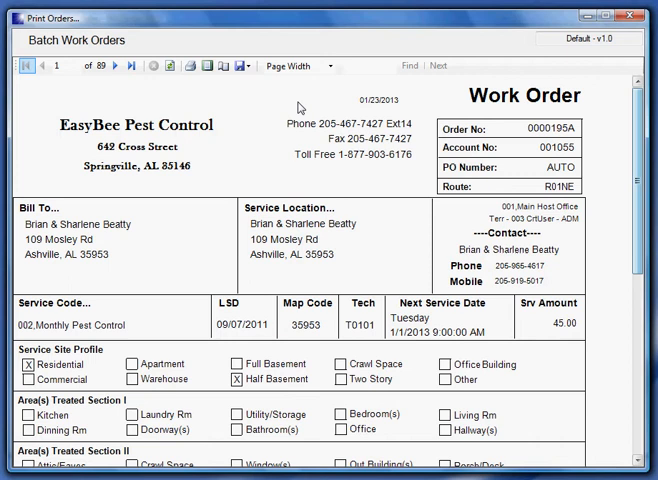
pyautogui.moveTo(92, 72)
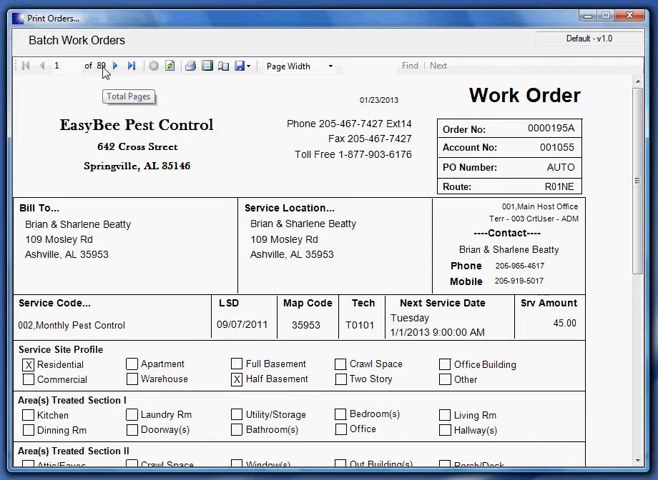
pyautogui.click(634, 14)
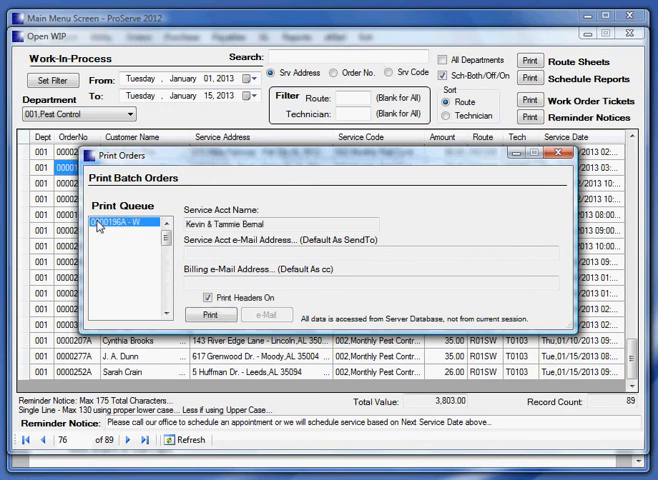
pyautogui.click(210, 314)
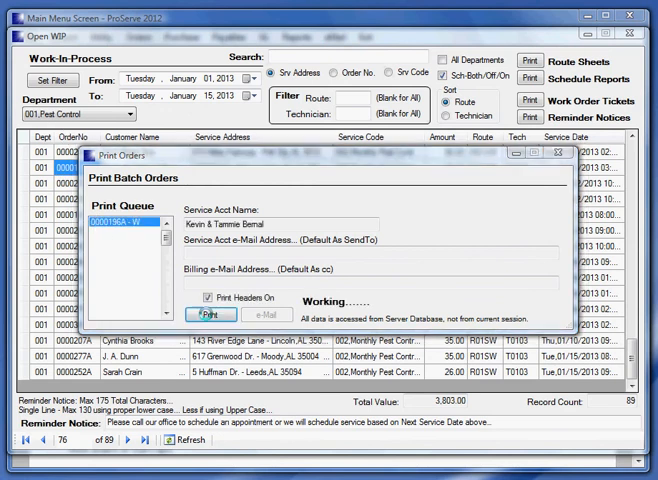
pyautogui.click(208, 314)
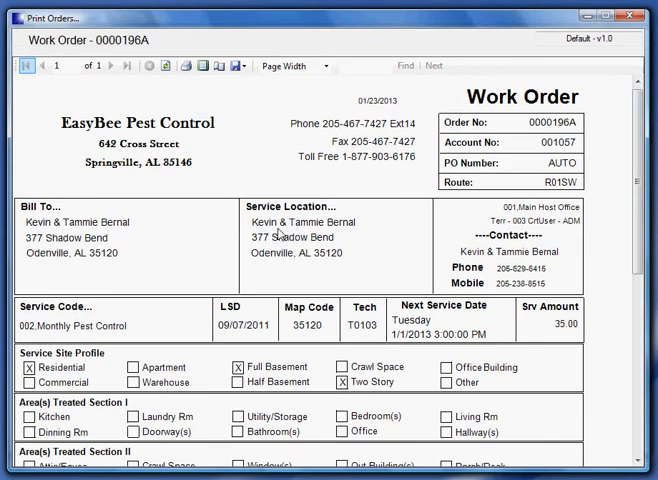
pyautogui.moveTo(252, 358)
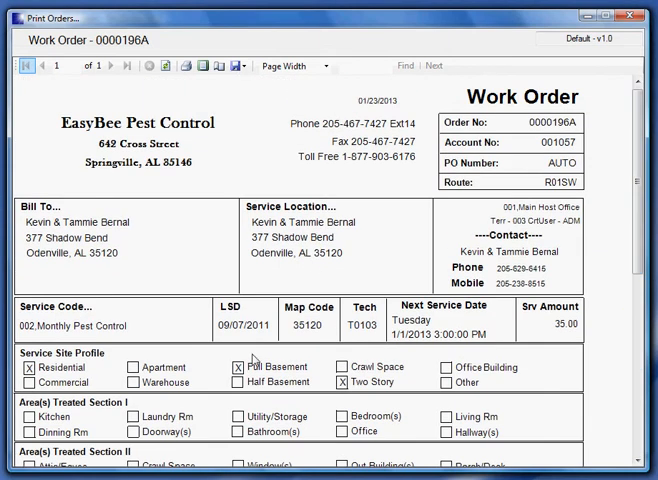
pyautogui.click(238, 64)
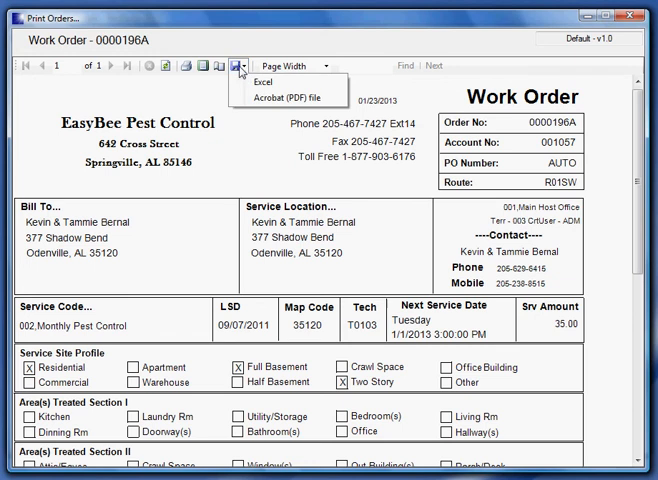
pyautogui.moveTo(248, 76)
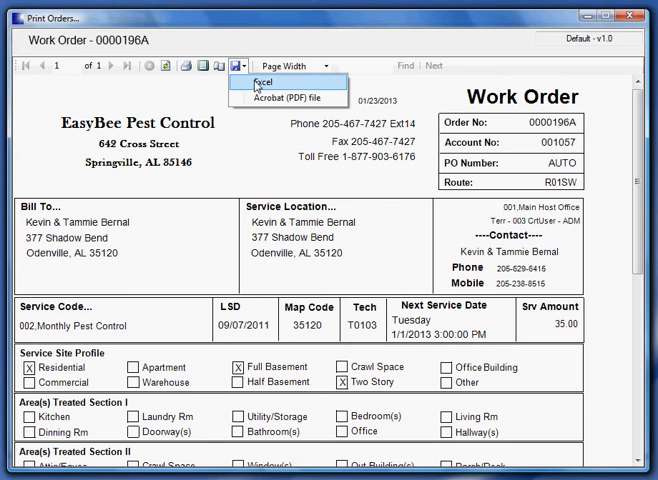
pyautogui.moveTo(288, 96)
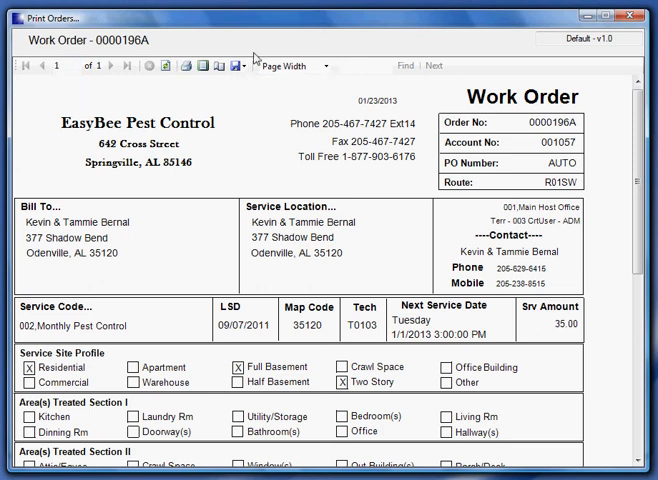
pyautogui.click(240, 60)
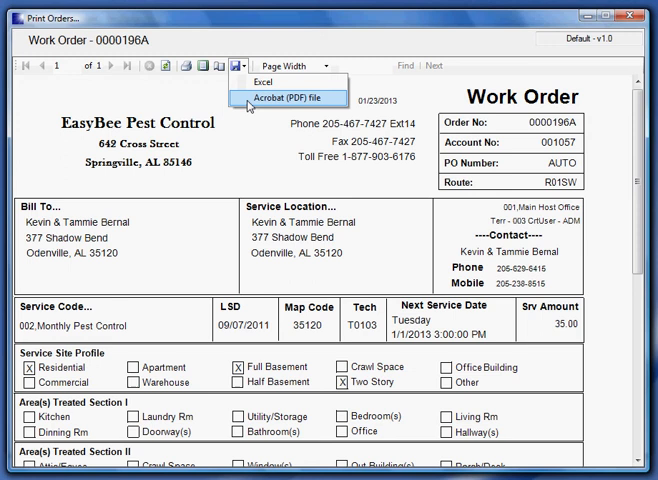
pyautogui.moveTo(284, 104)
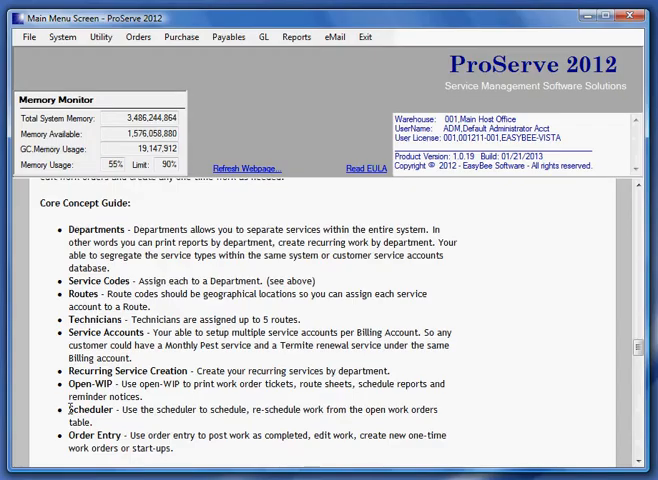
pyautogui.click(136, 36)
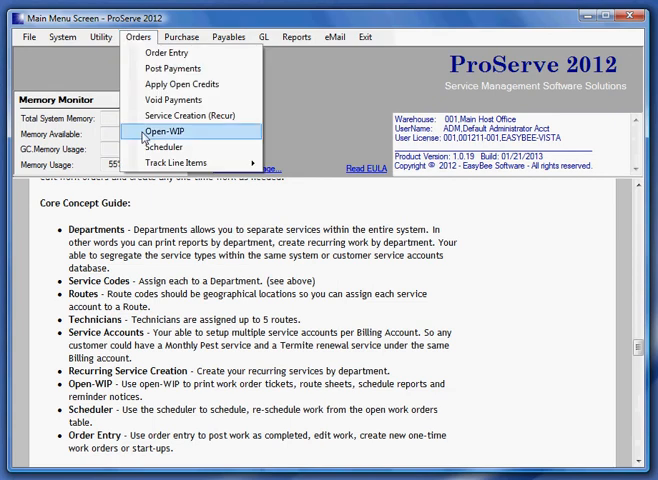
pyautogui.click(162, 146)
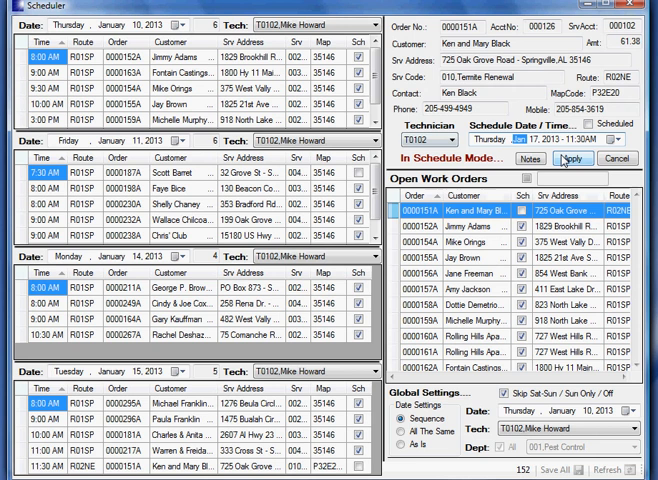
pyautogui.click(582, 160)
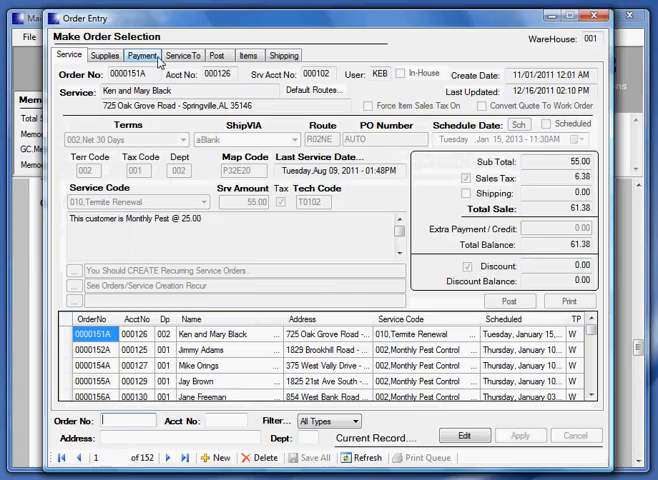
pyautogui.click(202, 458)
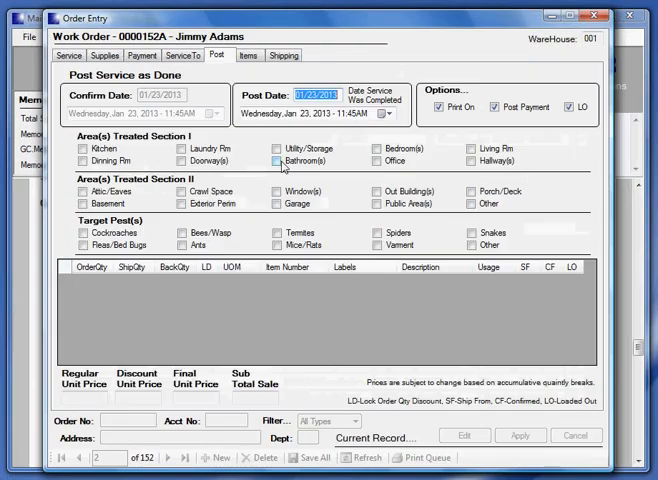
# Post the service as done with windows treated and bees and wasps as target pest
pyautogui.click(280, 190)
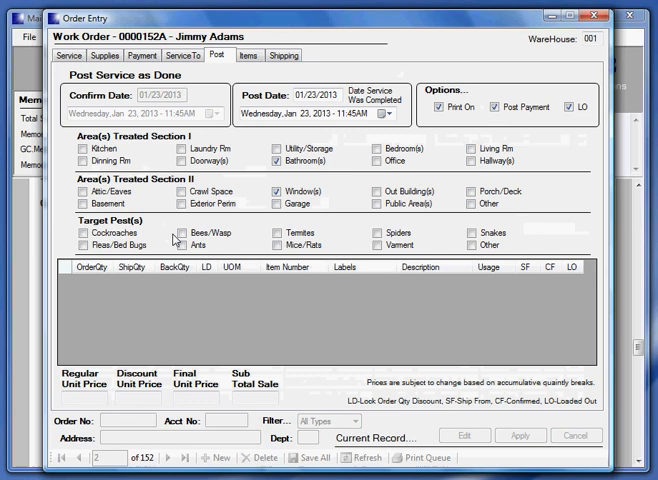
pyautogui.click(180, 232)
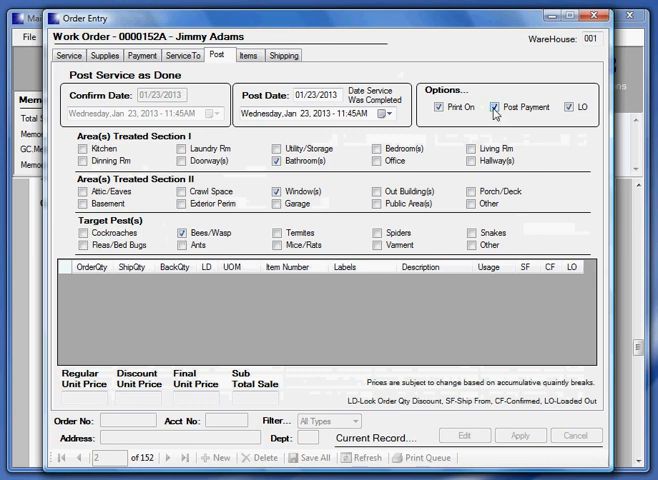
pyautogui.click(442, 102)
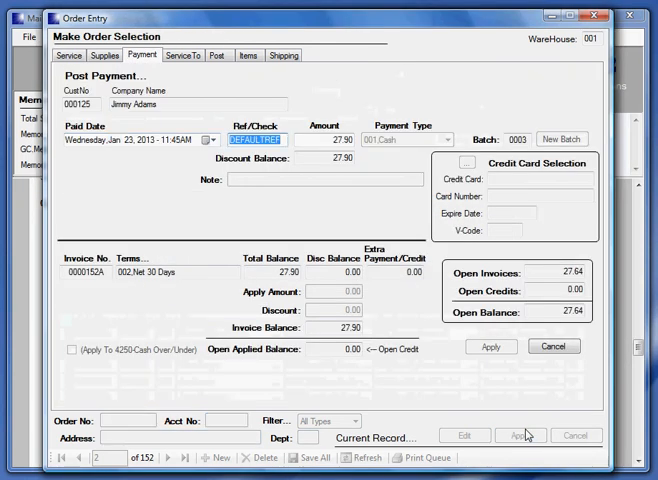
# Apply the 27.90 payment as check CK567 and return to the order's service details
pyautogui.write('CK567')
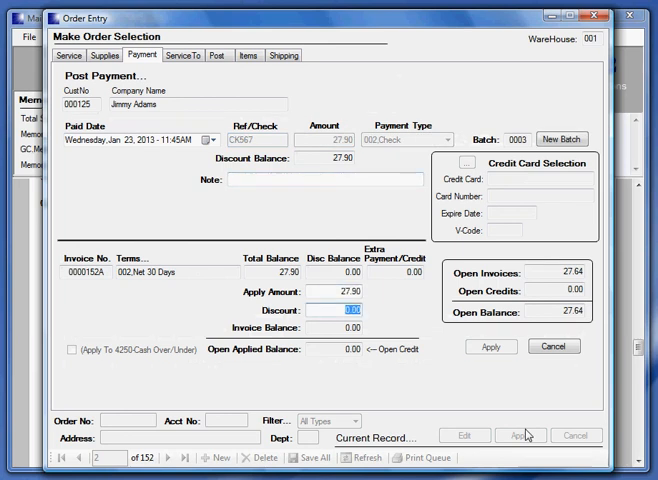
pyautogui.click(72, 54)
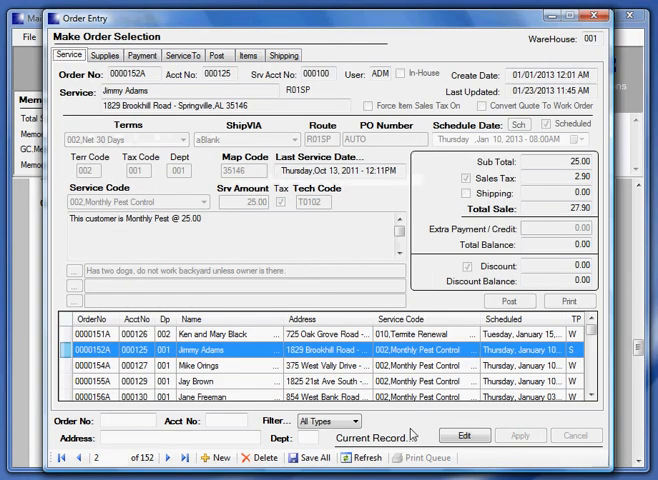
# Save all changed order records to the live database
pyautogui.click(300, 460)
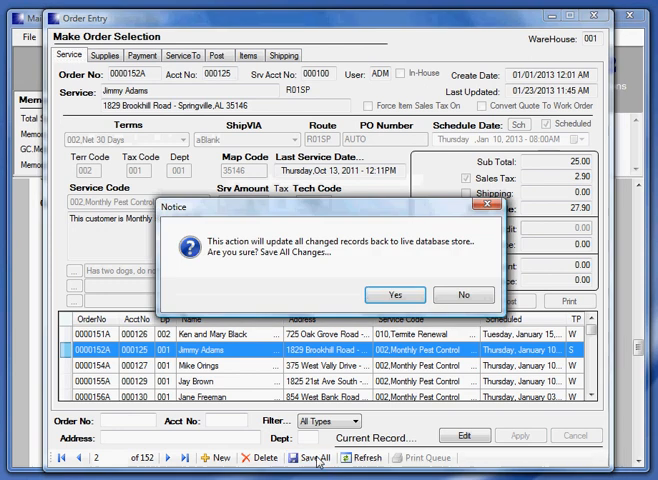
pyautogui.click(394, 294)
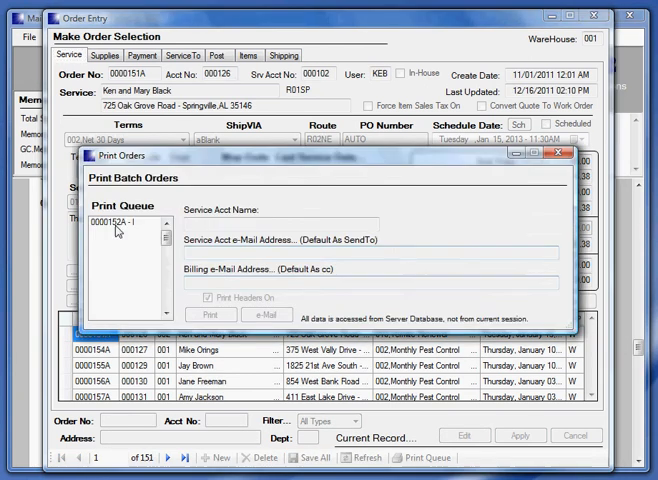
pyautogui.click(212, 314)
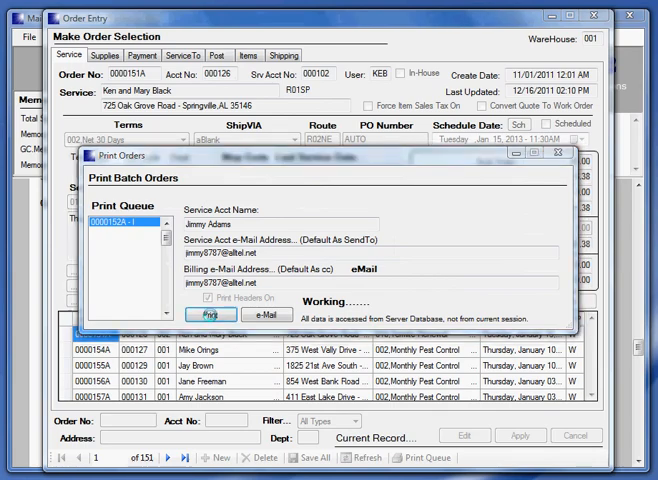
pyautogui.click(212, 314)
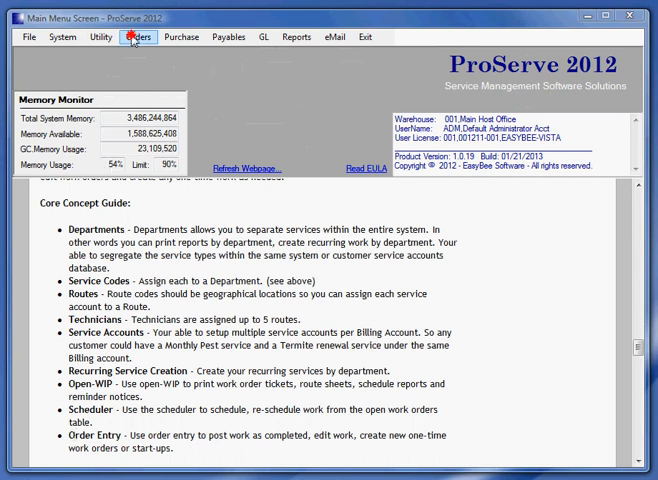
pyautogui.click(136, 36)
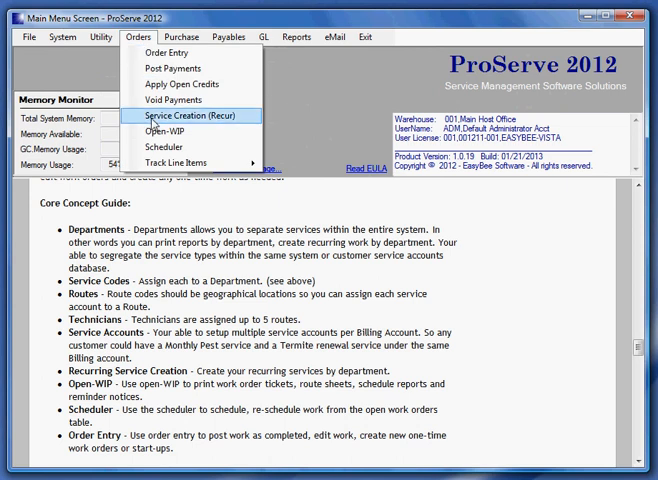
pyautogui.click(194, 120)
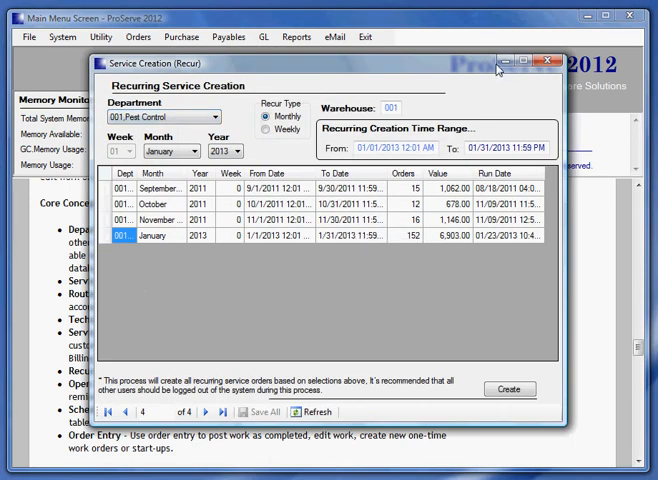
pyautogui.click(548, 60)
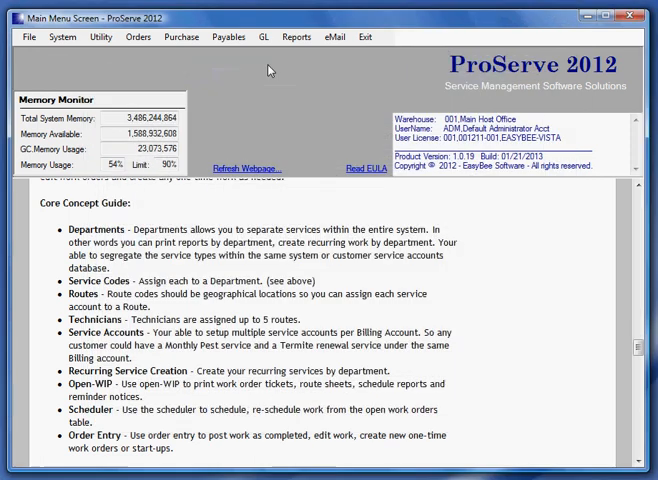
pyautogui.click(136, 36)
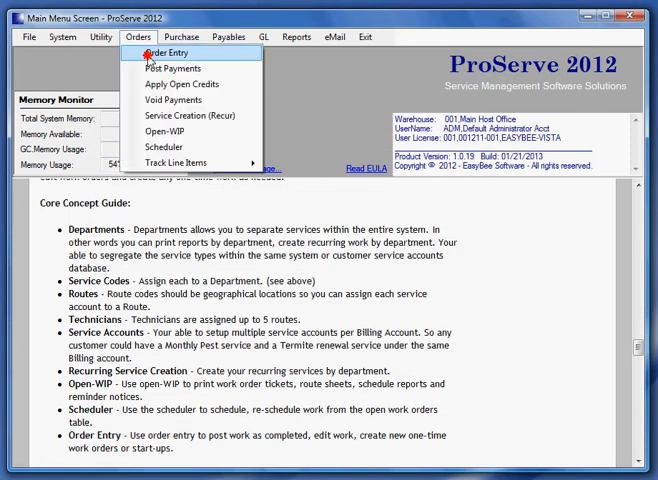
pyautogui.click(172, 52)
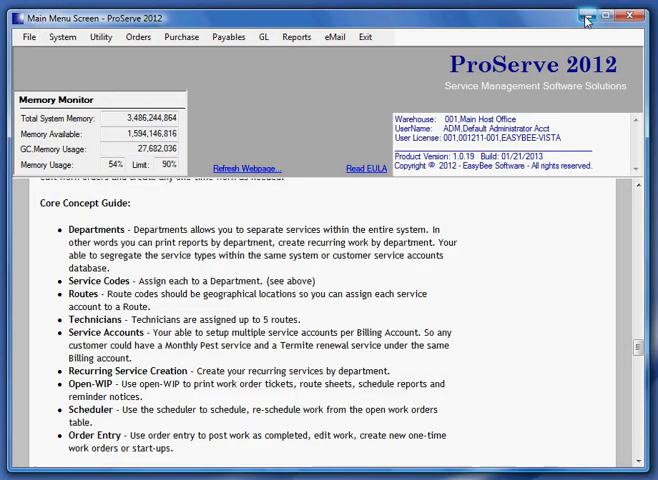
pyautogui.click(182, 36)
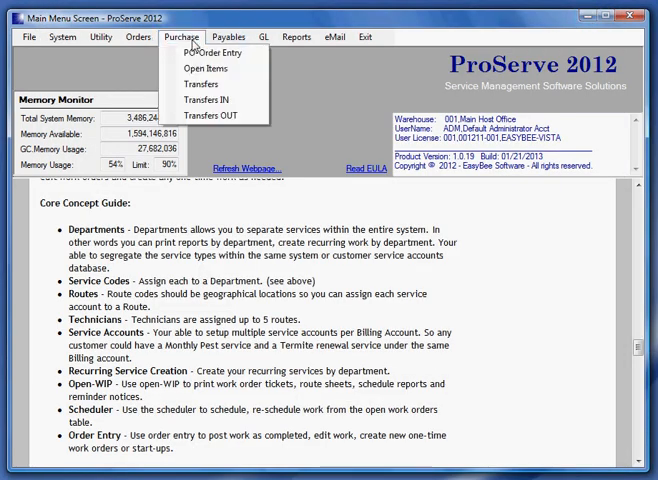
pyautogui.click(262, 36)
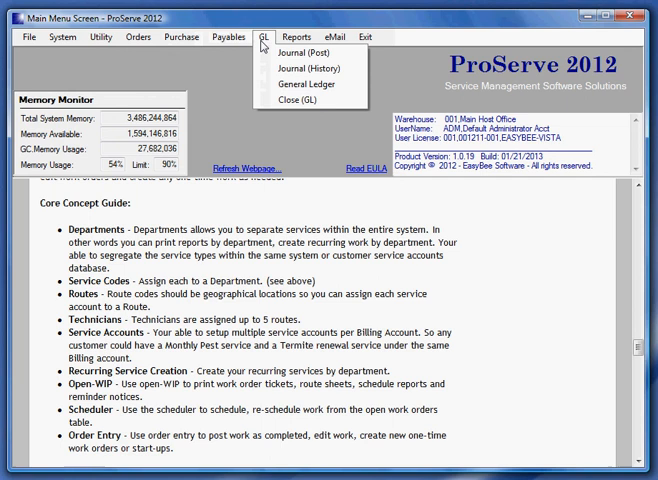
pyautogui.click(300, 36)
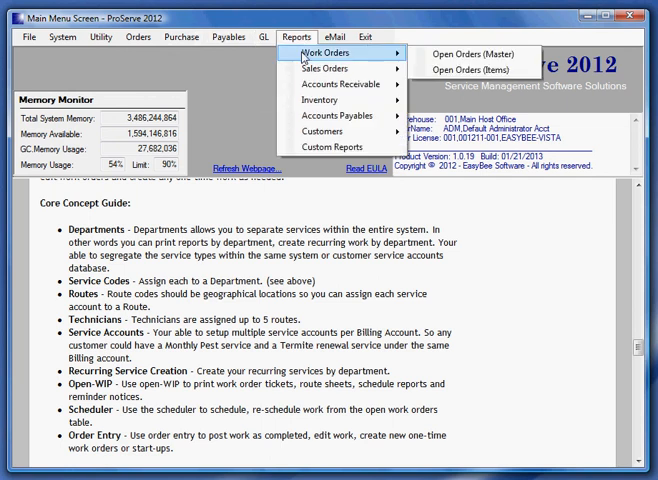
pyautogui.moveTo(324, 68)
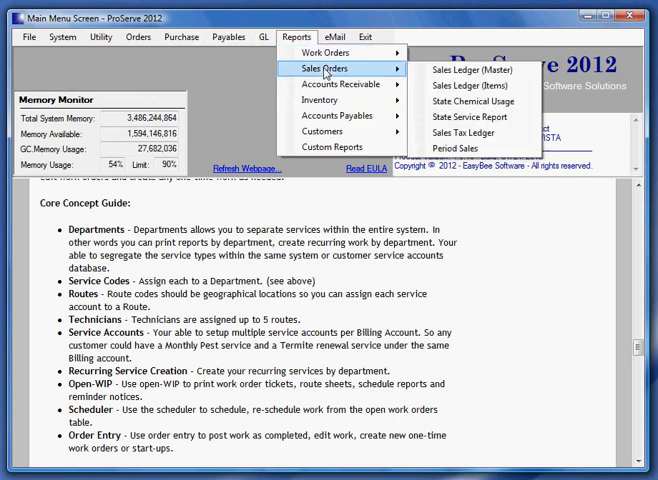
pyautogui.moveTo(340, 84)
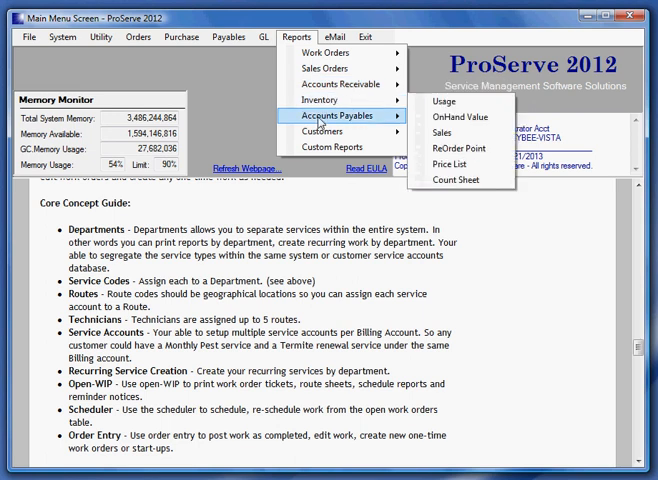
pyautogui.click(42, 36)
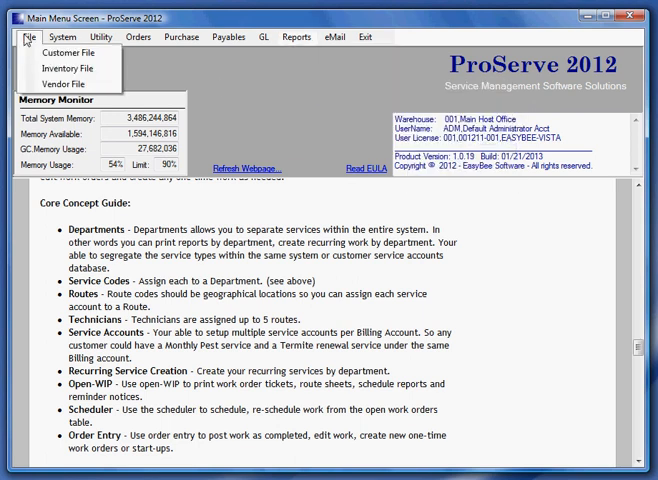
pyautogui.moveTo(70, 68)
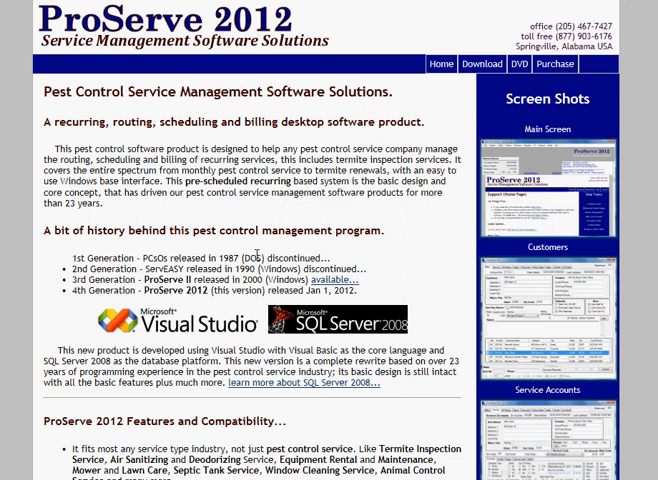
pyautogui.moveTo(504, 64)
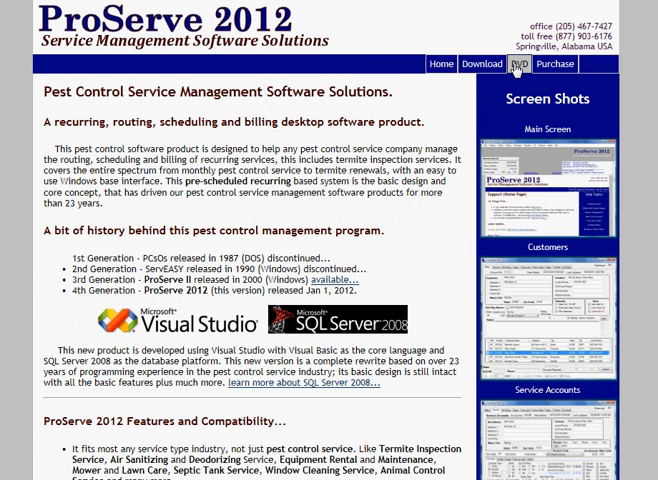
# Show the website's DVD Request Form with its name, address, platform and operating system fields
pyautogui.click(516, 64)
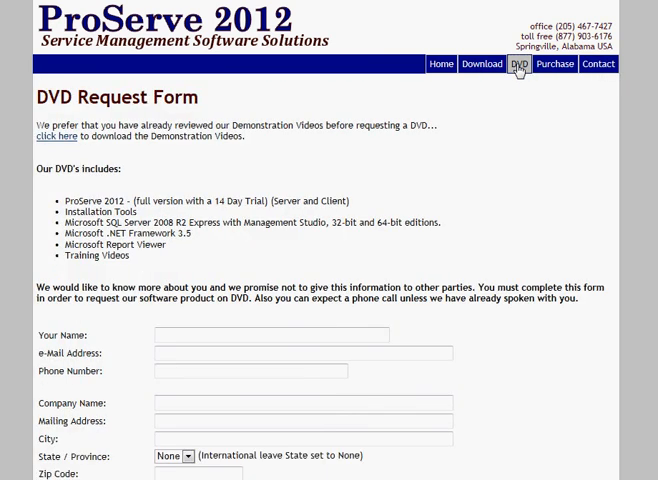
pyautogui.scroll(-3)
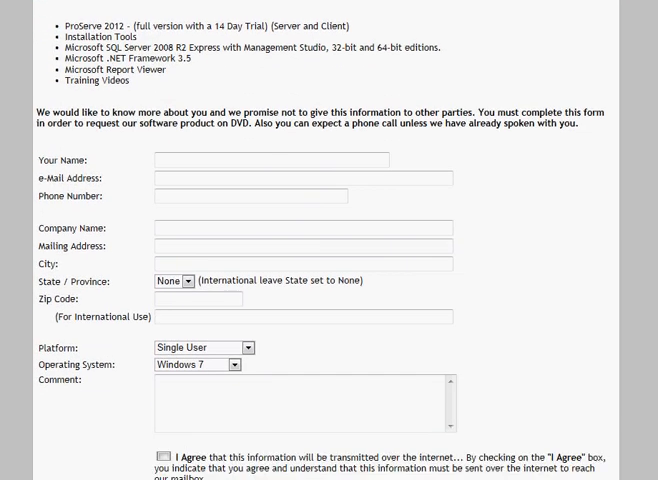
pyautogui.scroll(-3)
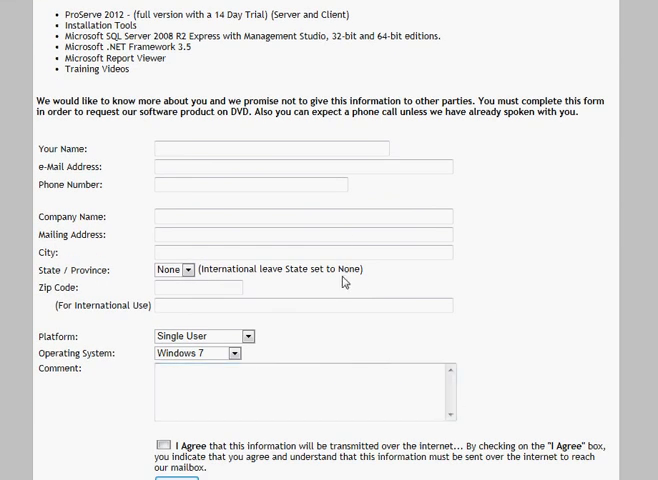
pyautogui.moveTo(330, 184)
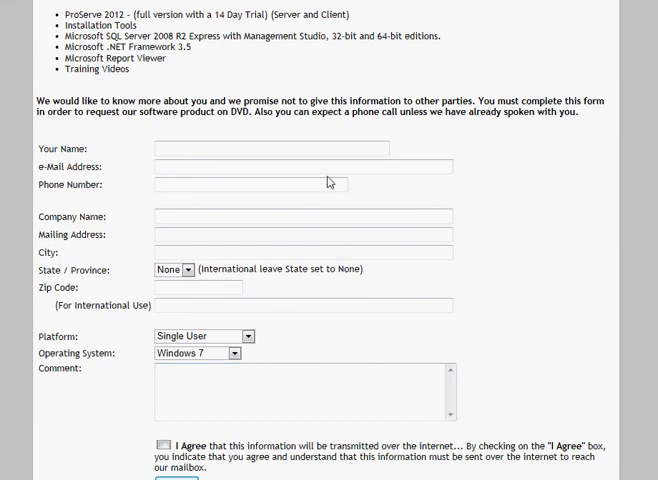
pyautogui.moveTo(380, 190)
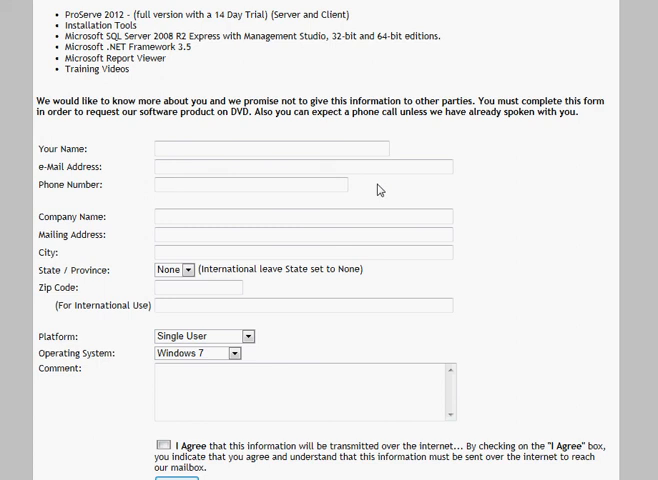